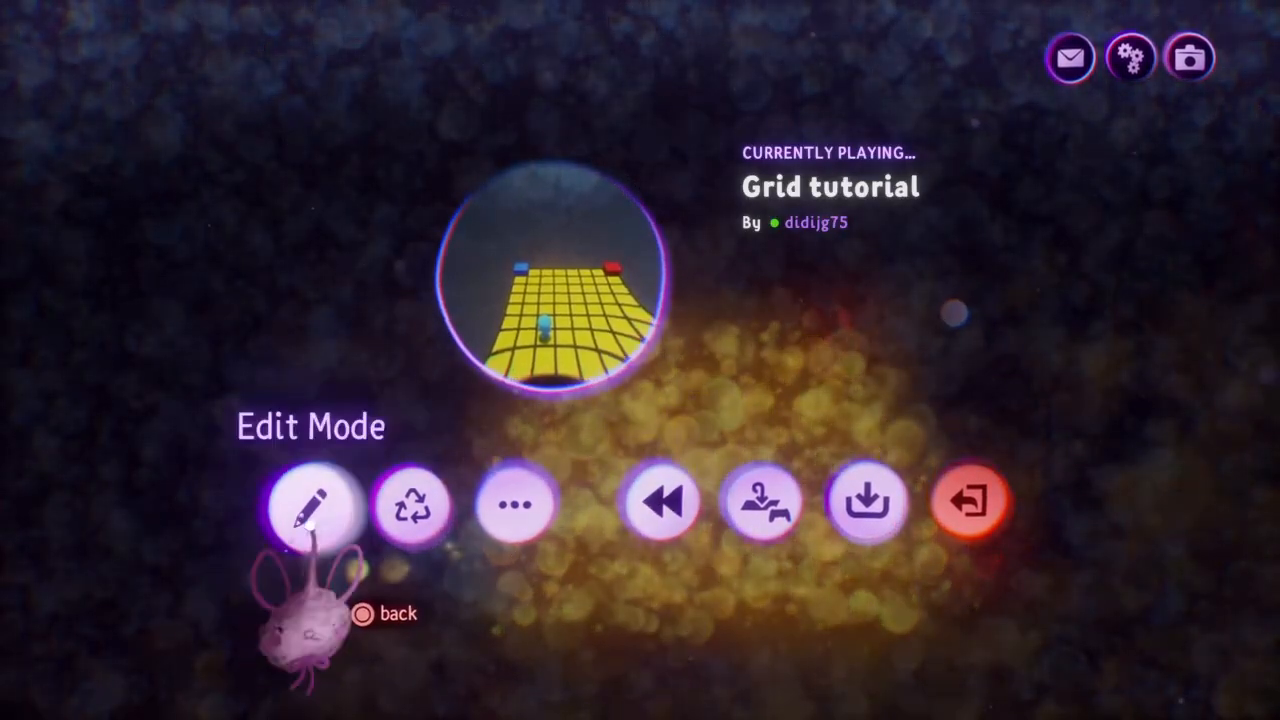
# Step: Enter edit mode on the Grid tutorial level via the pencil button
pyautogui.click(311, 505)
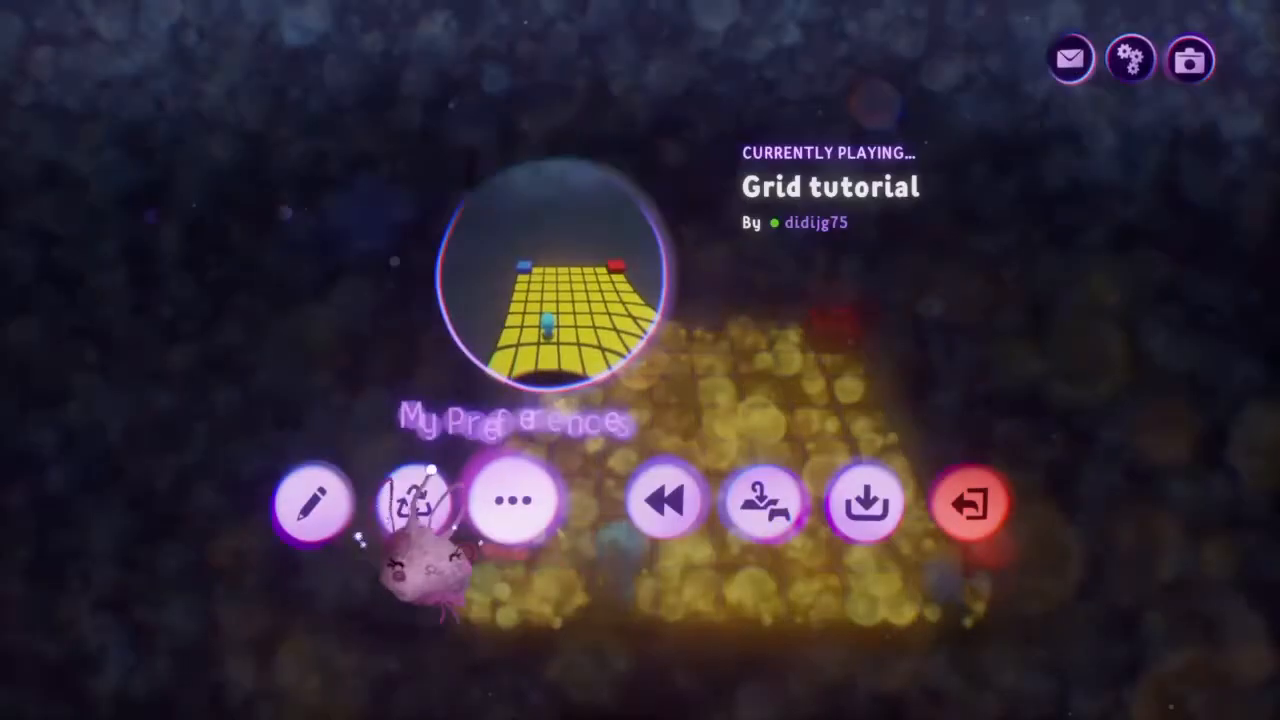
pyautogui.click(312, 502)
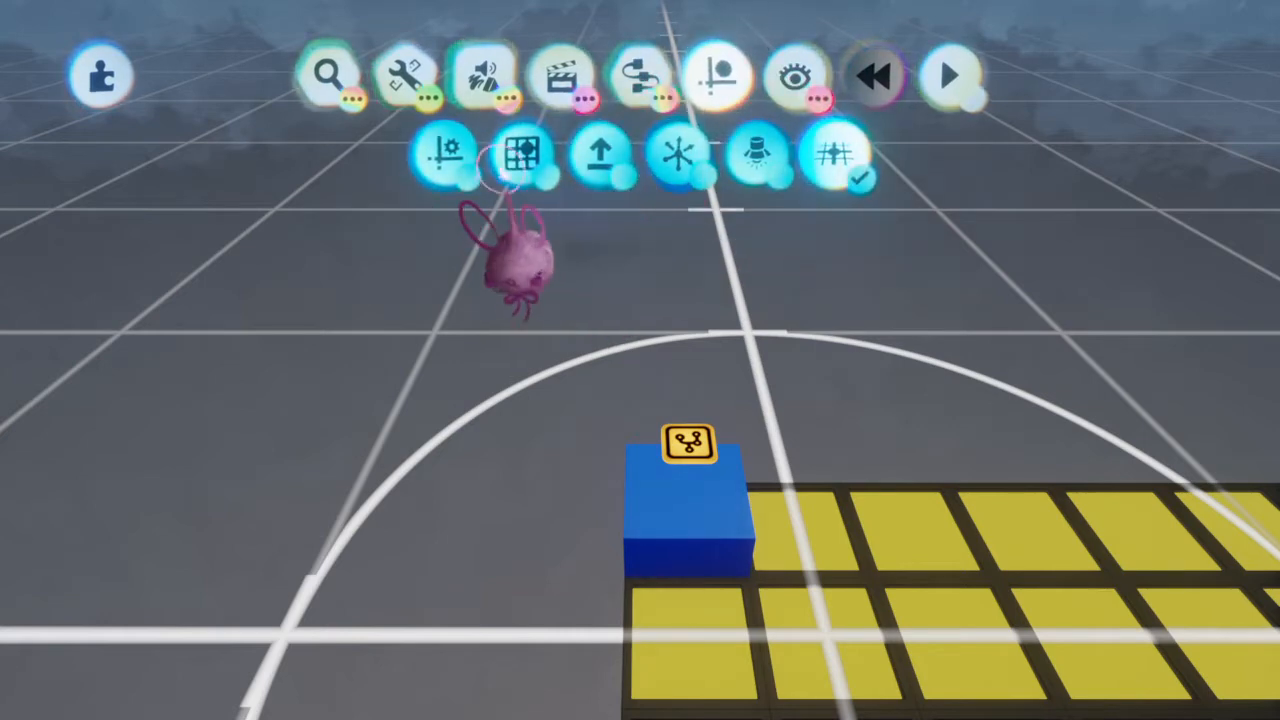
# Step: Open the blue block's microchip to reveal its controller sensor wiring
pyautogui.click(948, 75)
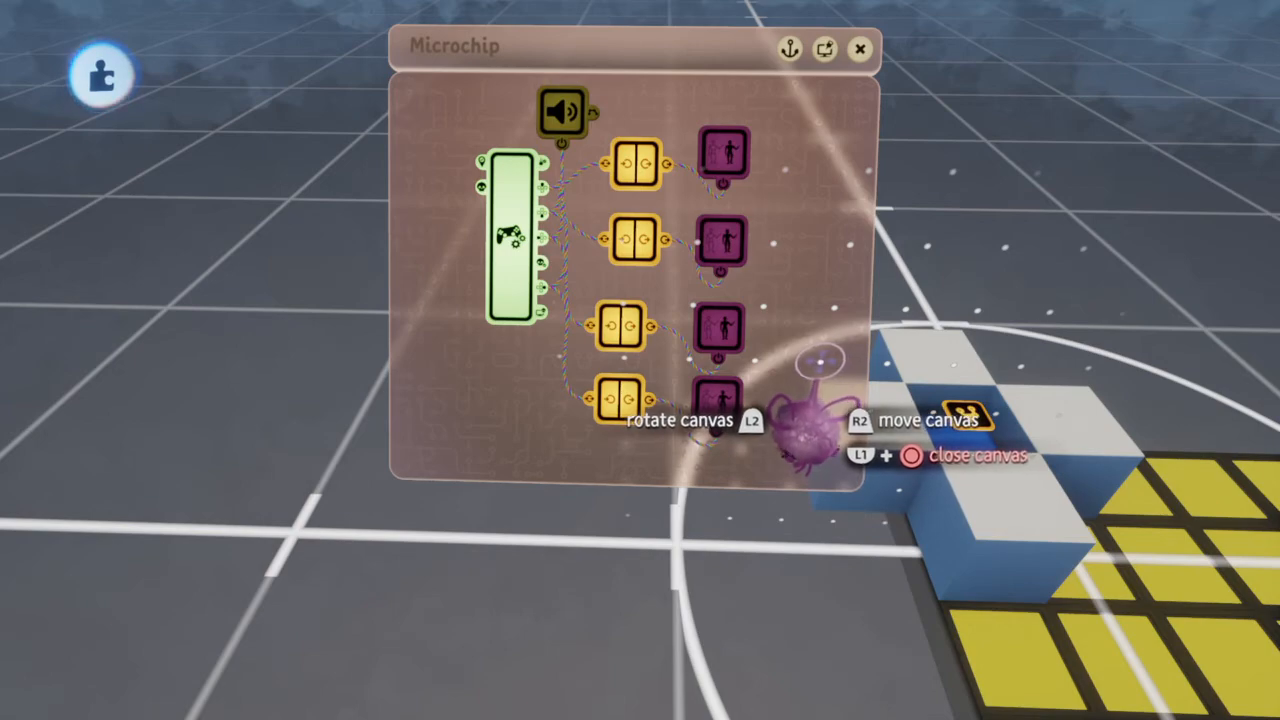
pyautogui.click(858, 49)
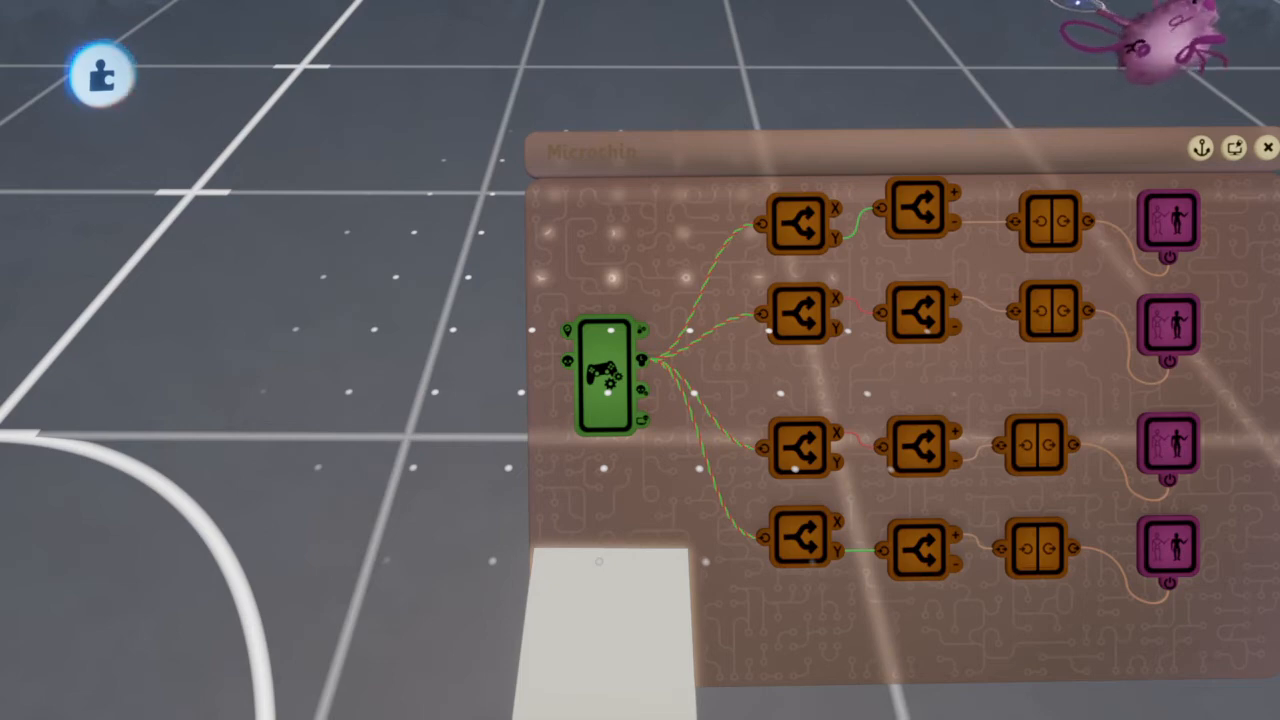
pyautogui.moveTo(800, 310)
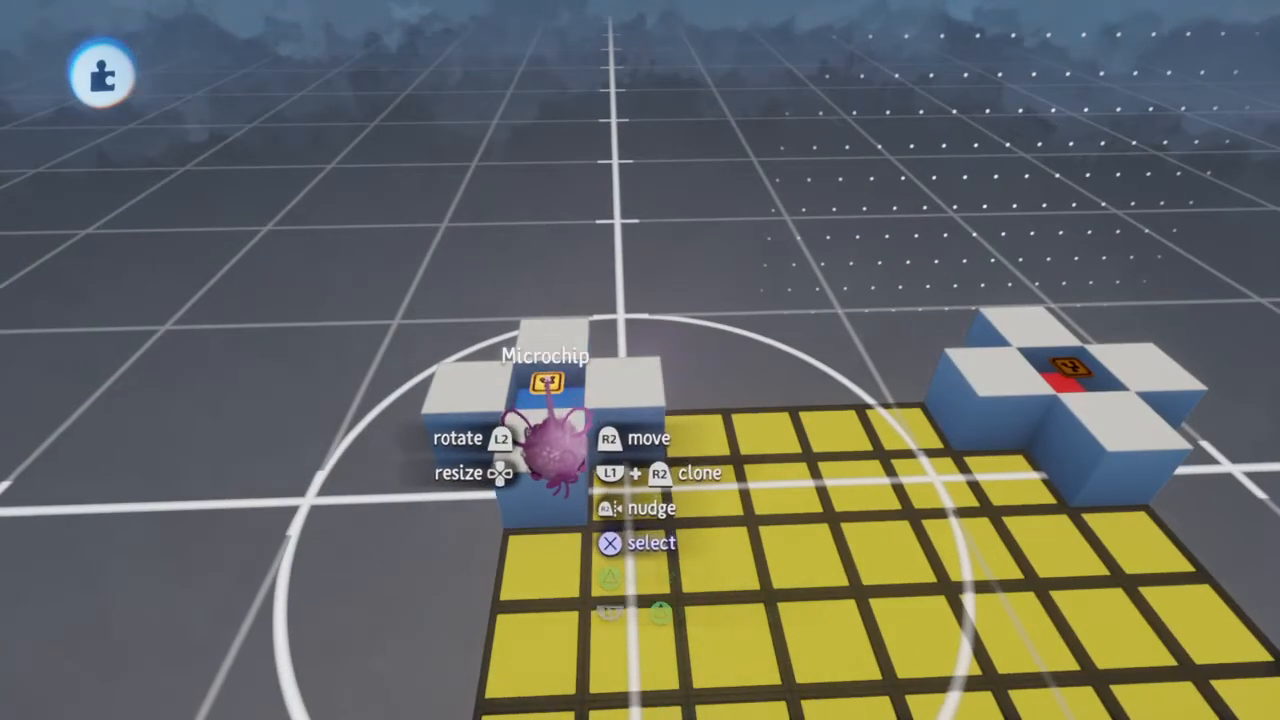
# Step: Tweak the cross structure's microchip to show its General menu
pyautogui.click(651, 542)
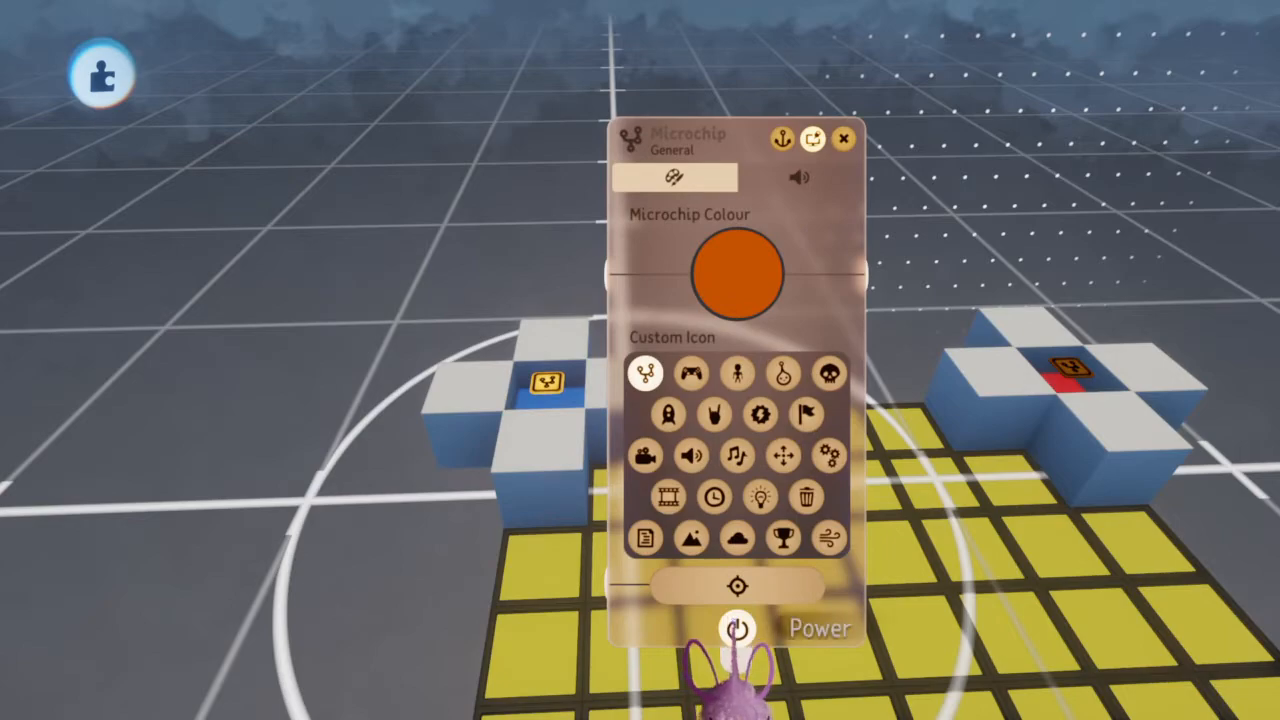
pyautogui.click(843, 138)
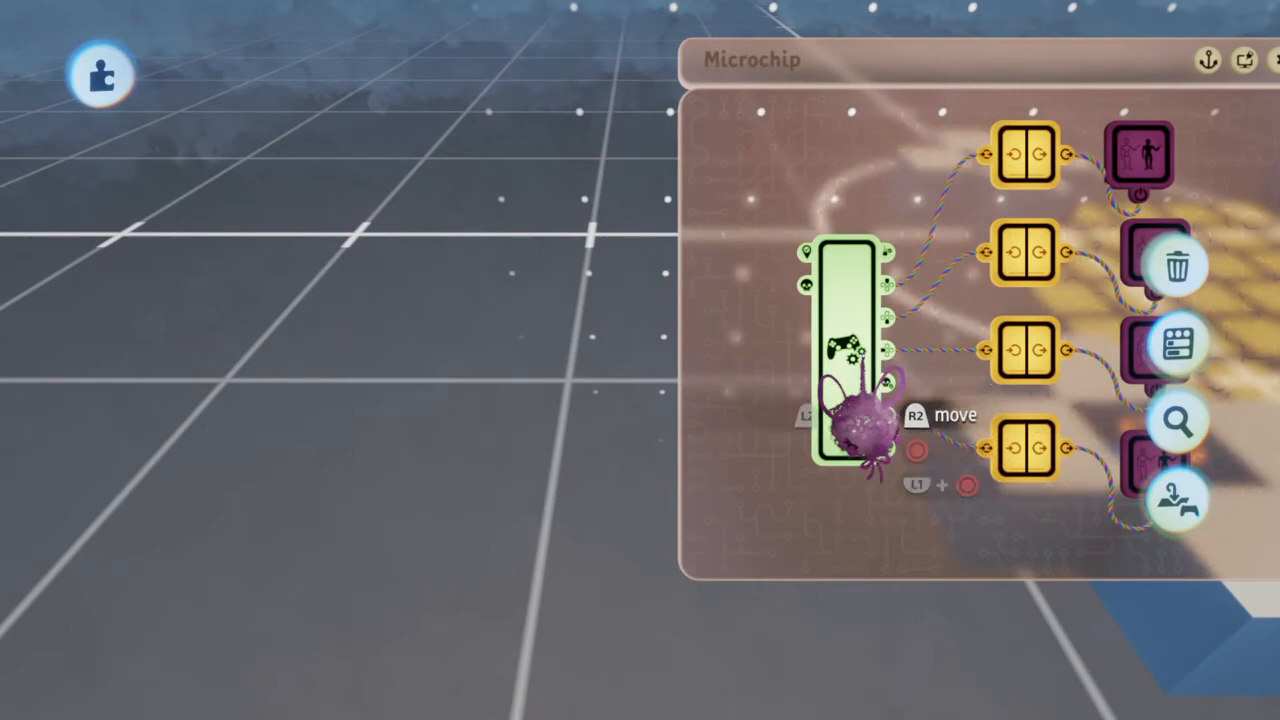
# Step: Wire the controller sensor's D-pad outputs to the four splitters and close the microchip
pyautogui.click(847, 350)
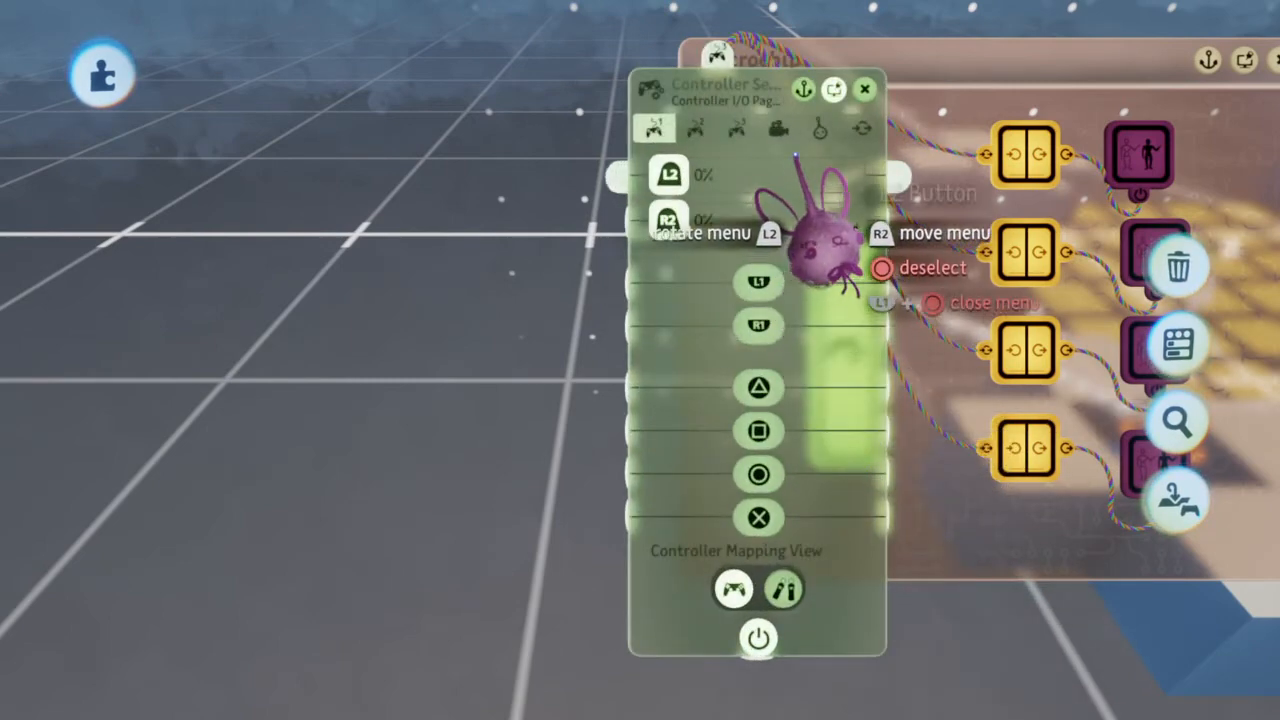
pyautogui.click(820, 127)
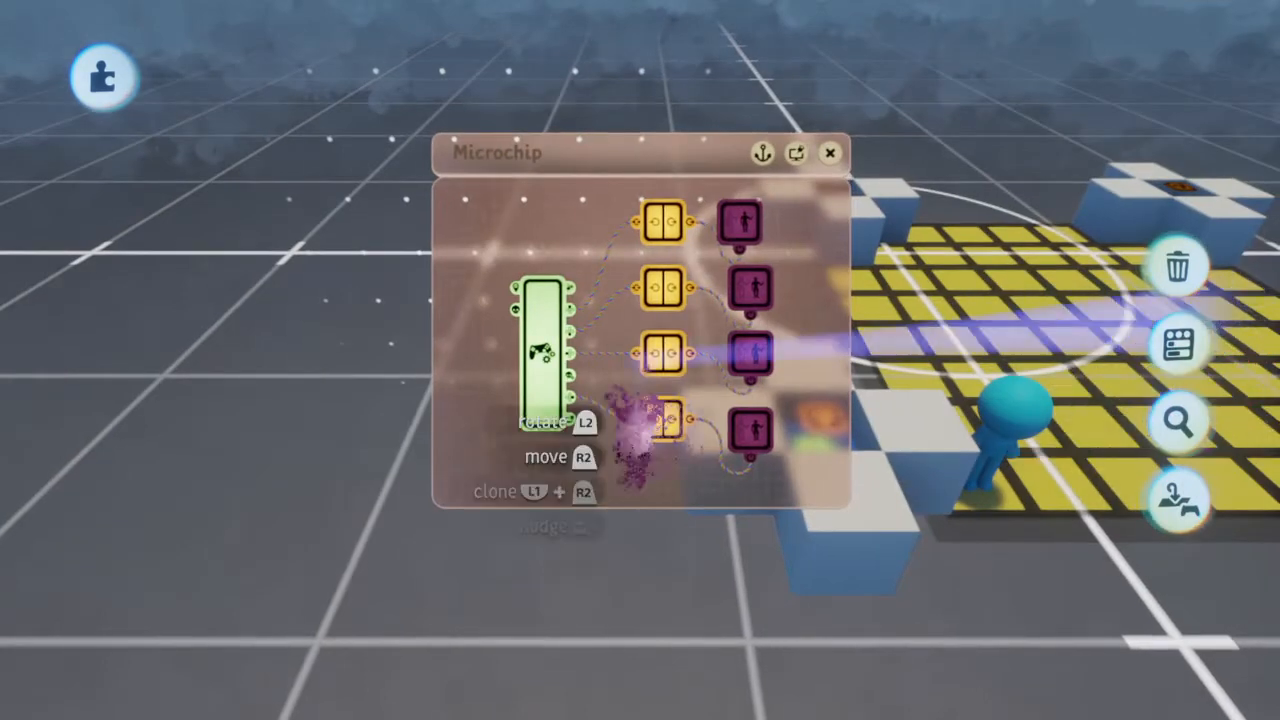
pyautogui.click(830, 152)
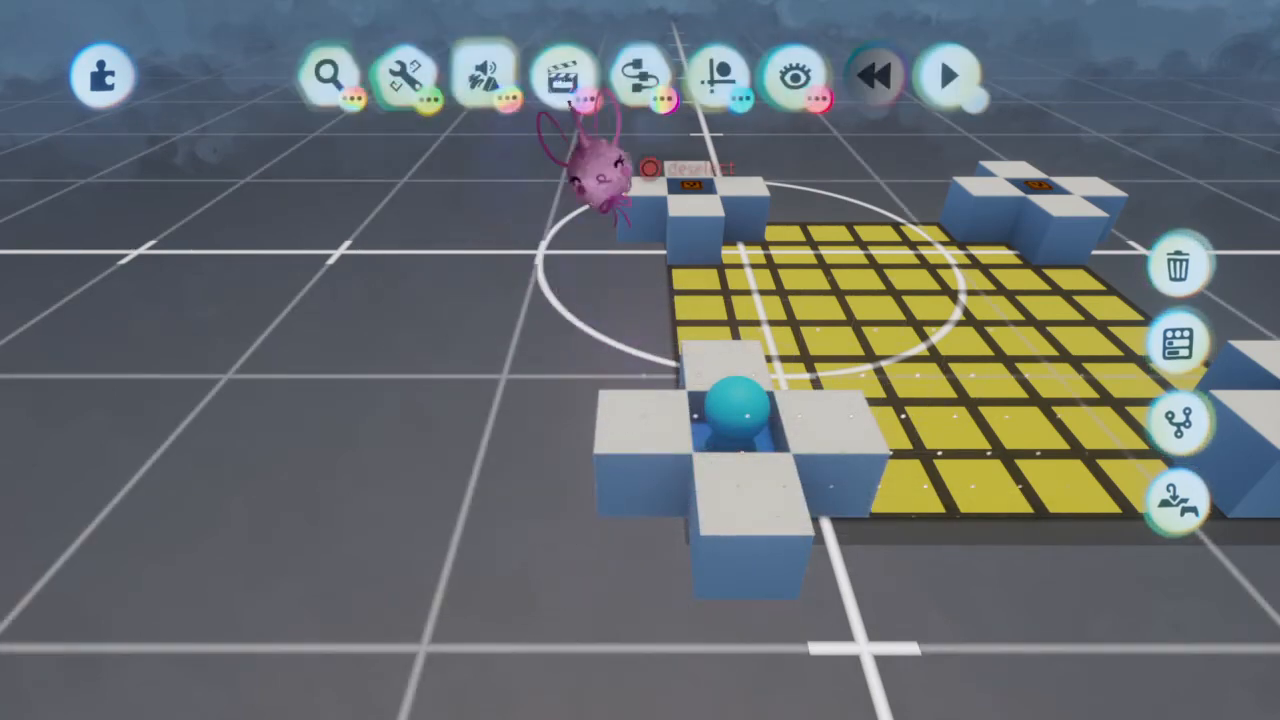
# Step: Create the Controller Logic microchip with the sensor wired into a Look At Rotator's Target
pyautogui.click(796, 75)
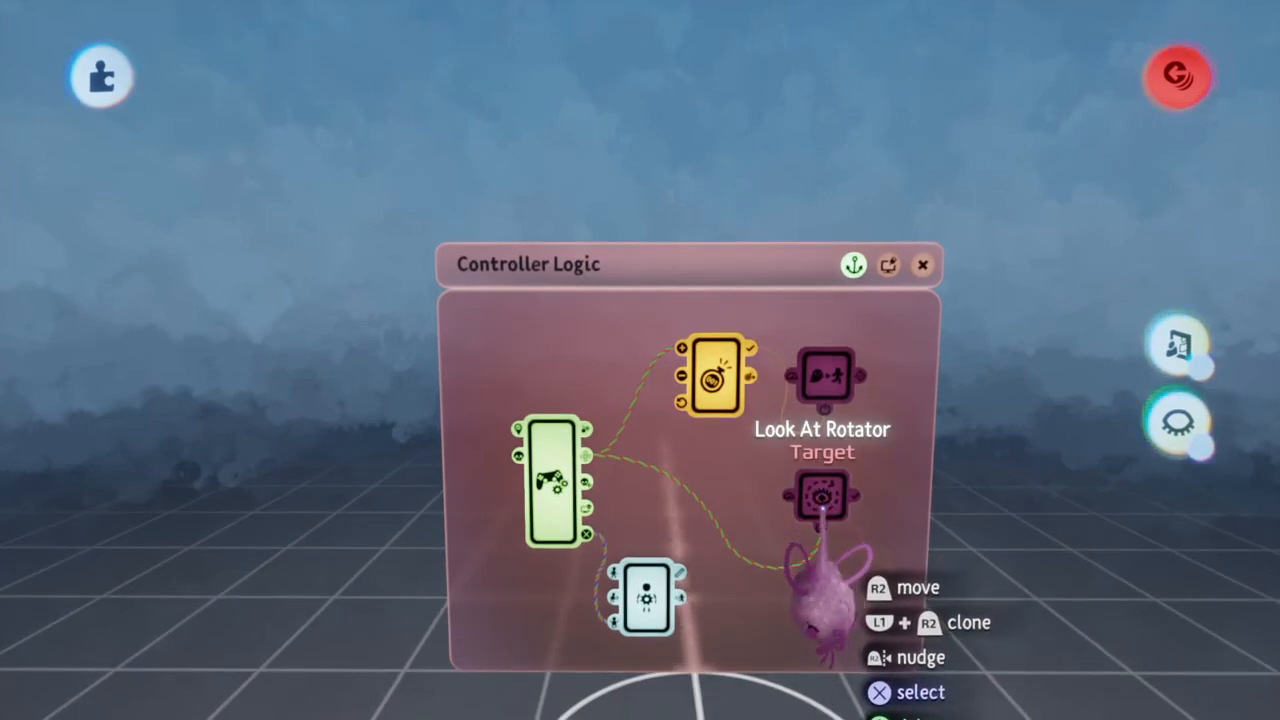
# Step: Set Look At Rotator speed to 9,999.9°/s and close the Controller Logic microchip
pyautogui.click(822, 497)
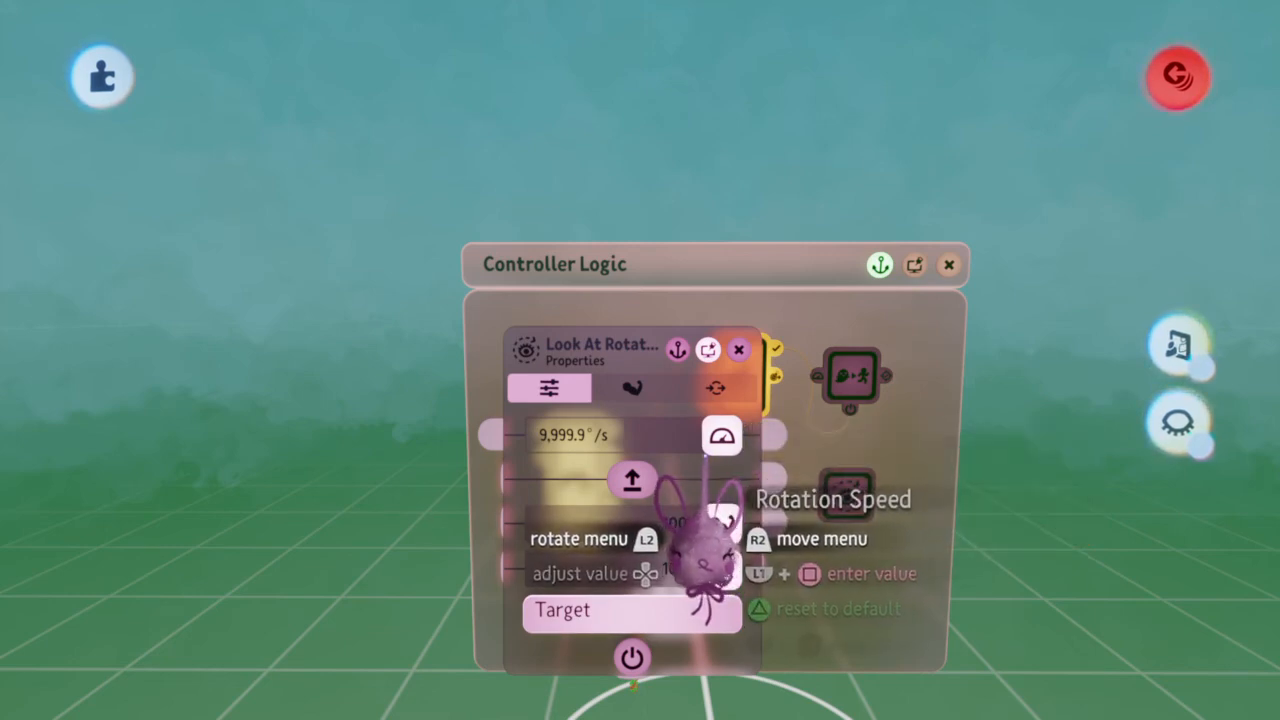
pyautogui.click(739, 349)
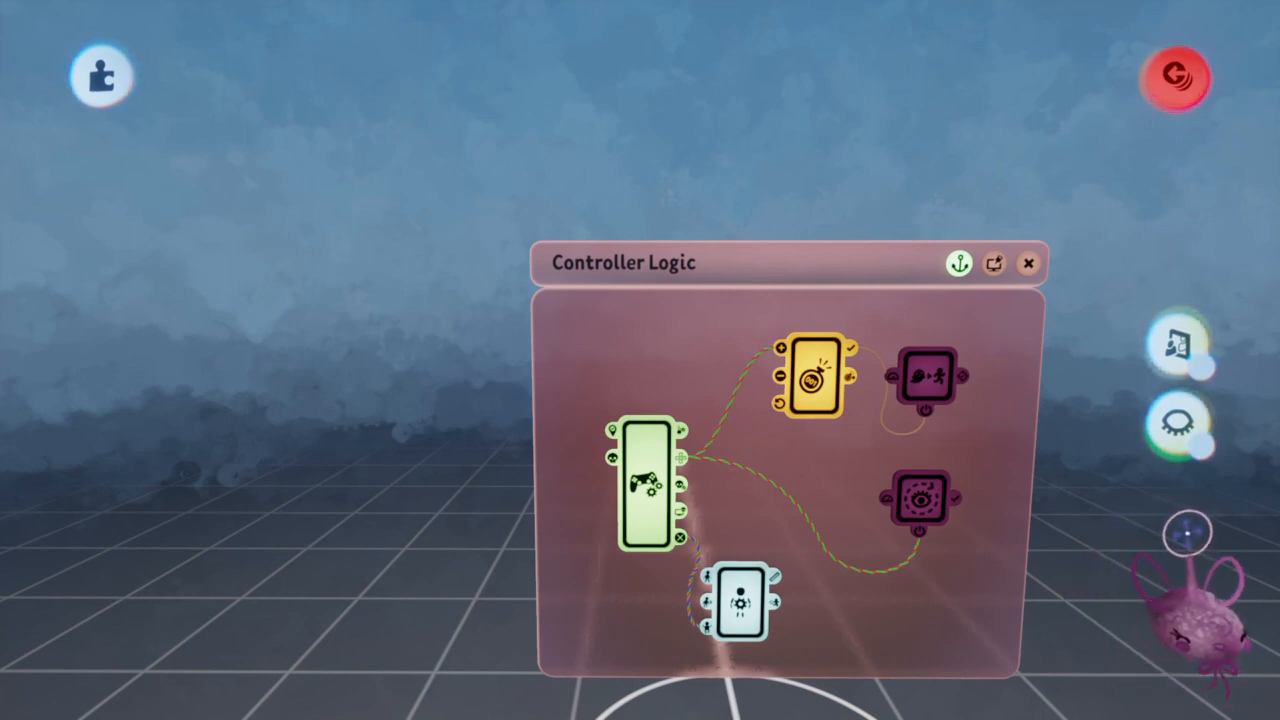
pyautogui.click(1028, 263)
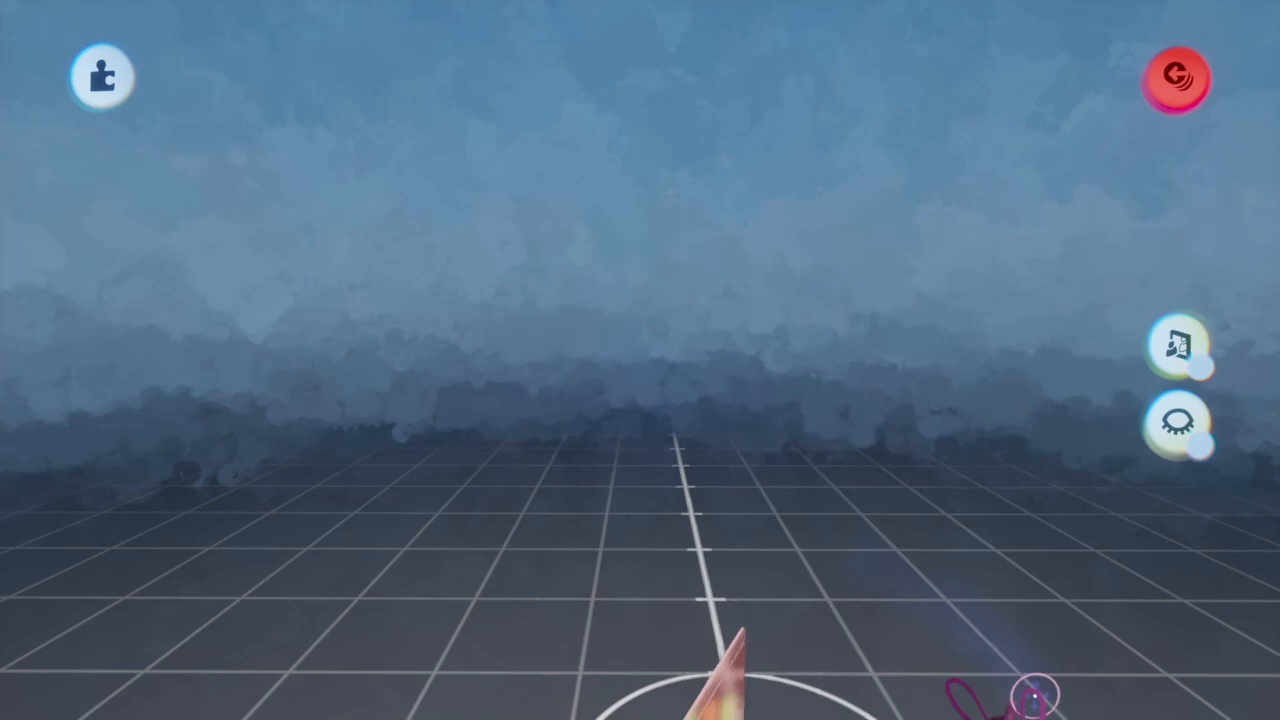